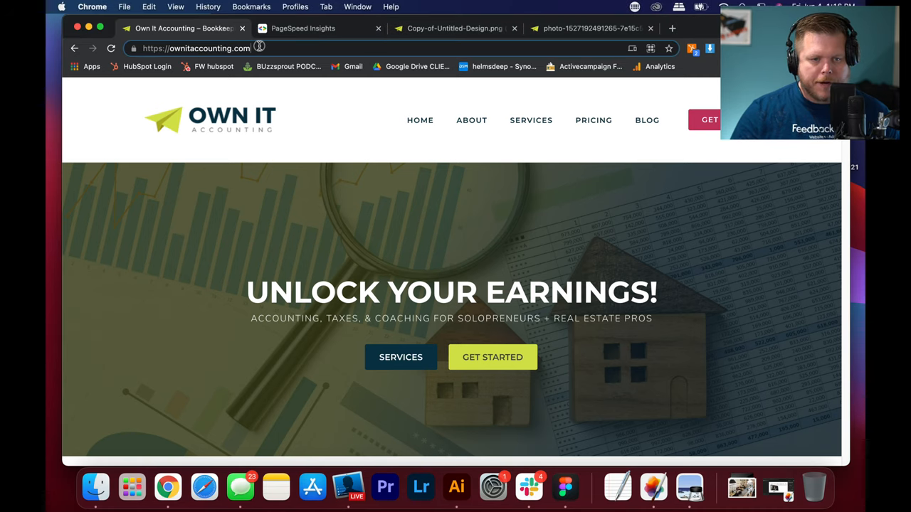
Select the Own It Accounting site address, then switch to the PageSpeed Insights tab.
click(196, 48)
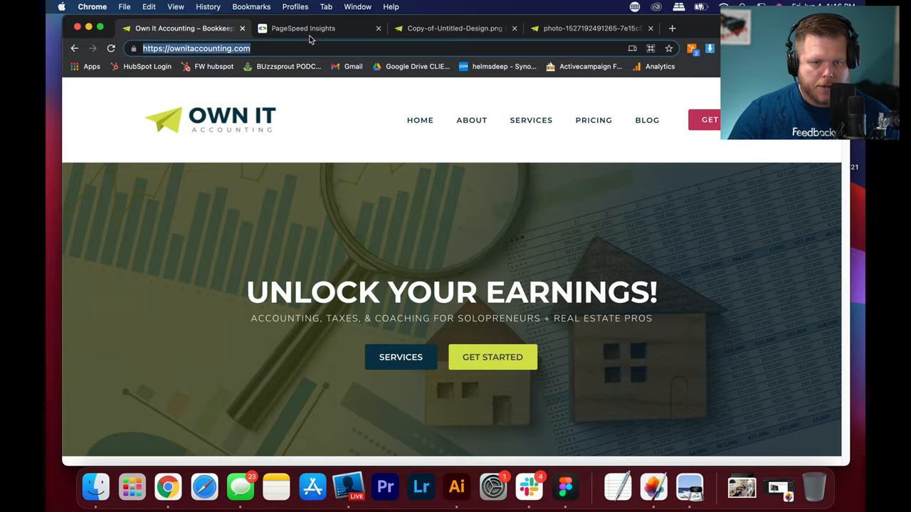
click(303, 28)
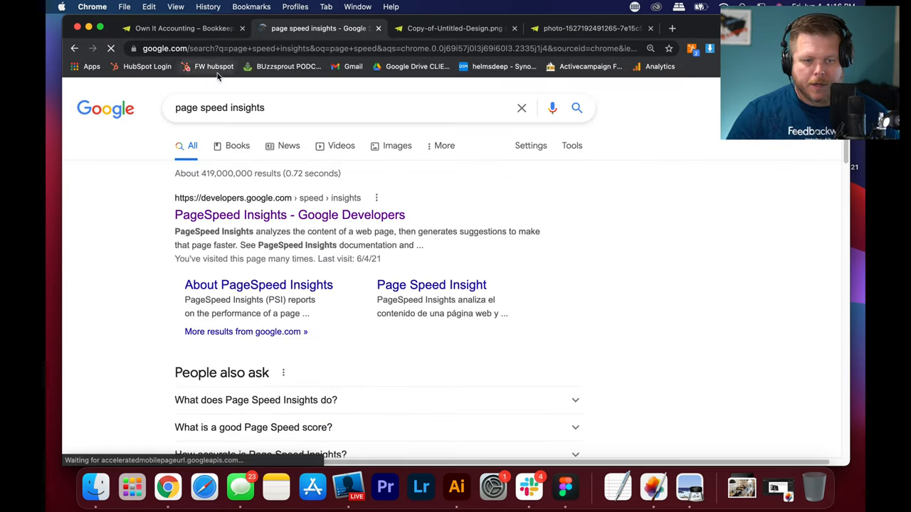
click(289, 214)
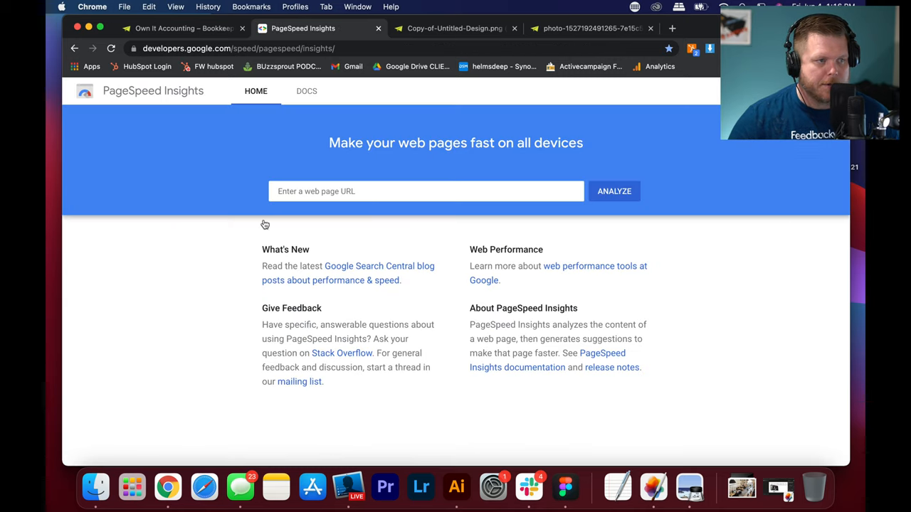
text(https://ownitaccounting.com/)
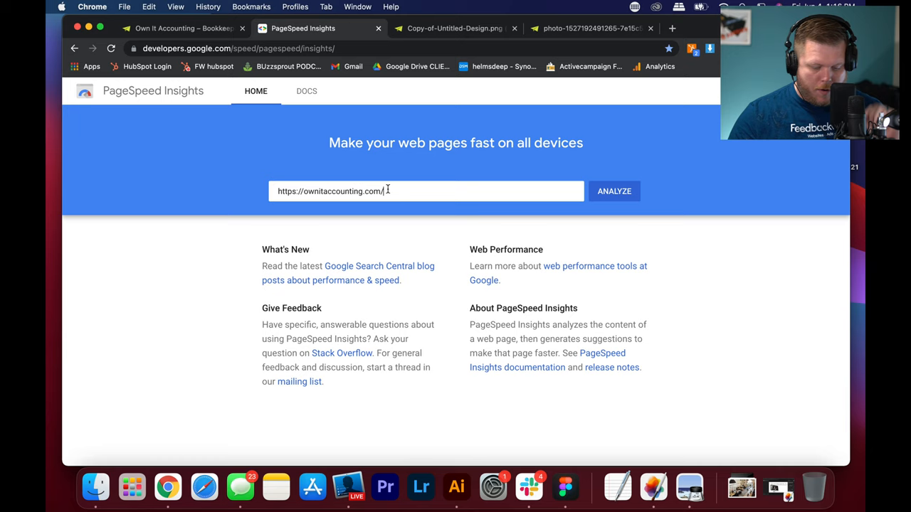
click(613, 191)
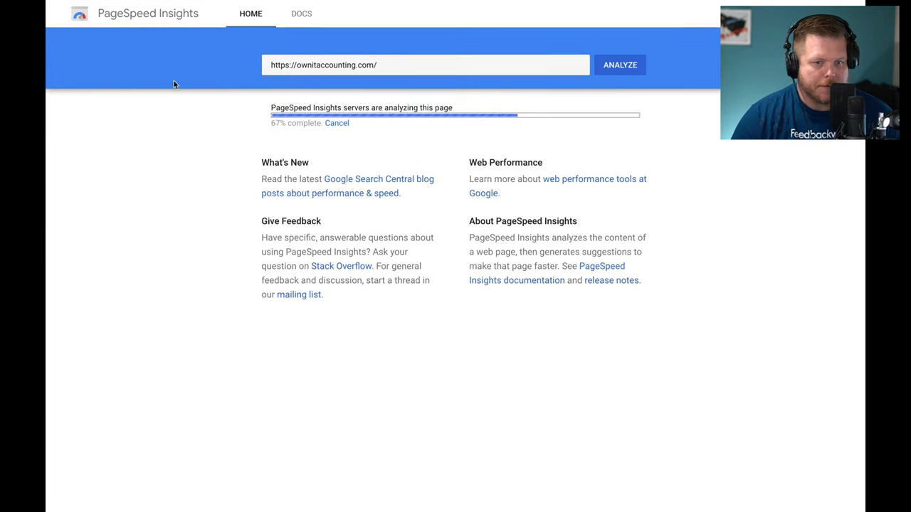
mouse_move(253, 146)
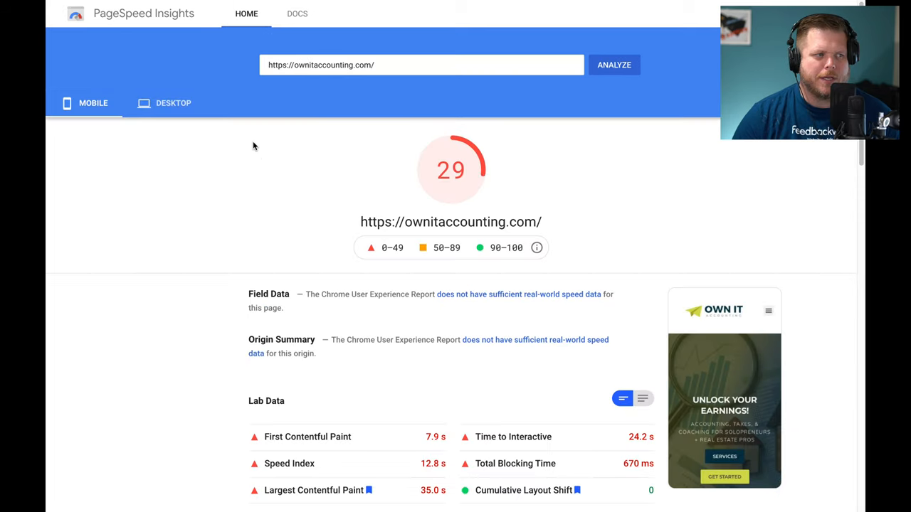
Scroll the report down to the 'Serve images in next-gen formats' opportunity.
scroll(down, 3)
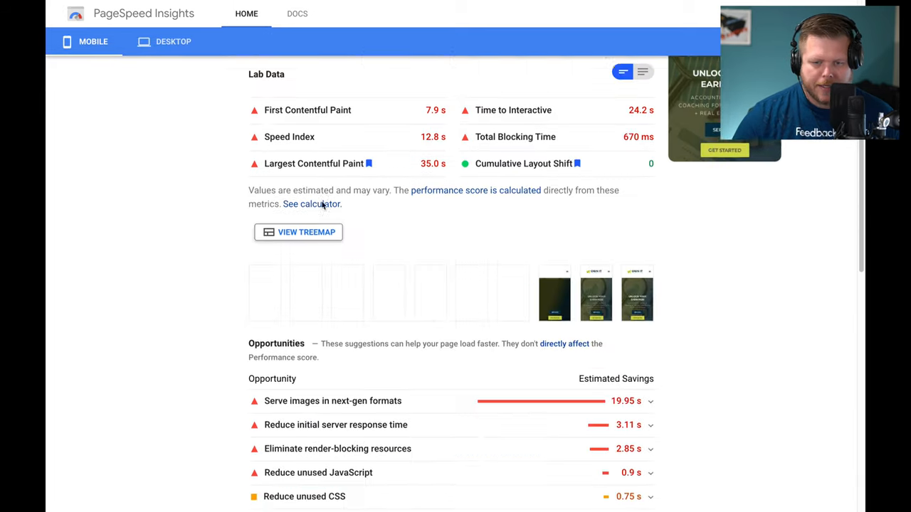
scroll(down, 3)
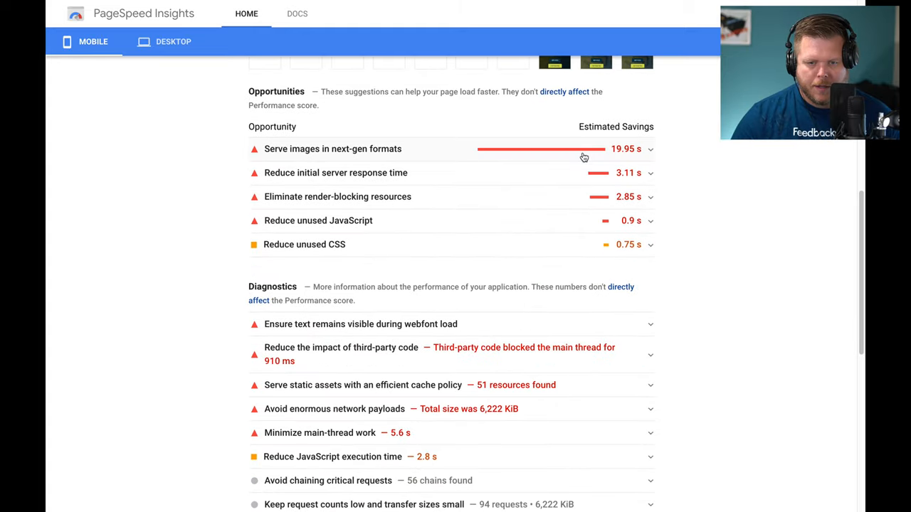
scroll(up, 3)
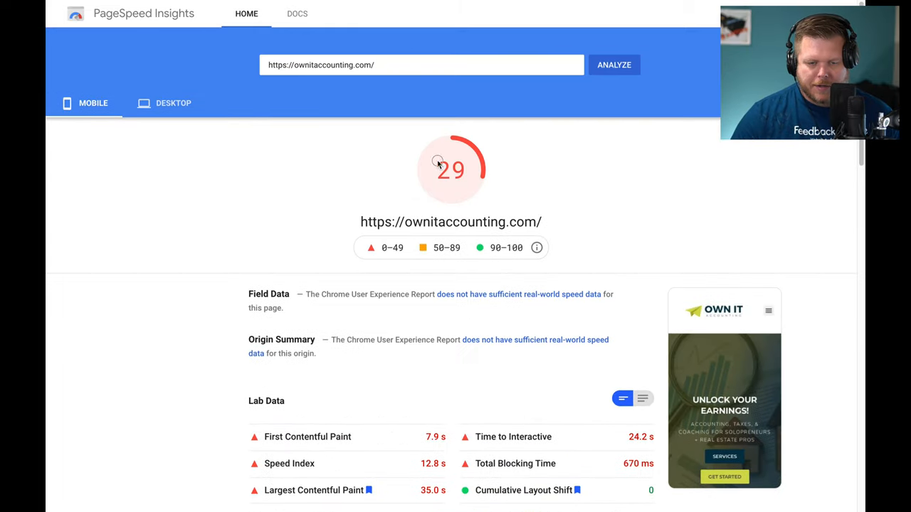
scroll(down, 3)
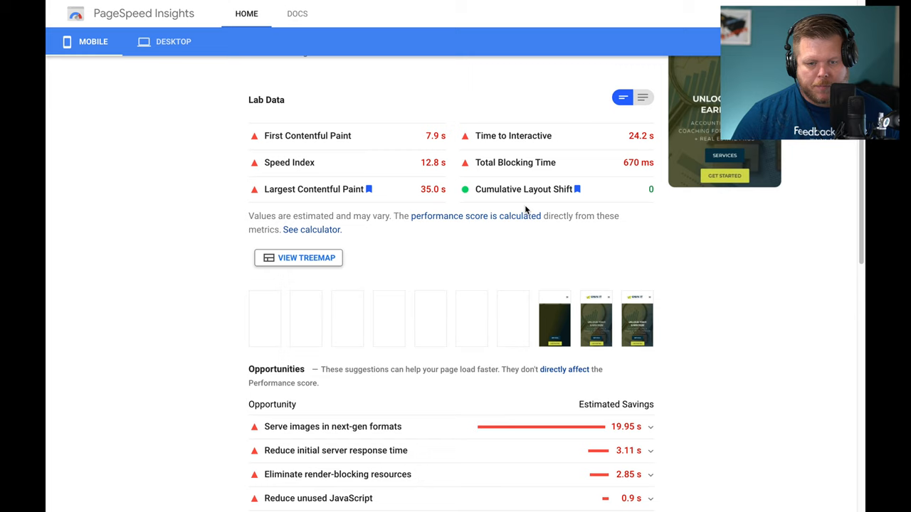
scroll(down, 3)
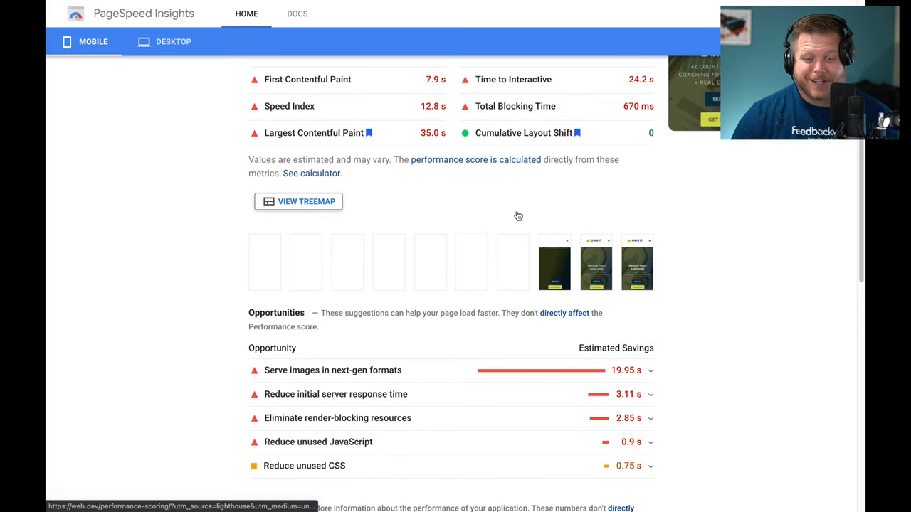
scroll(down, 3)
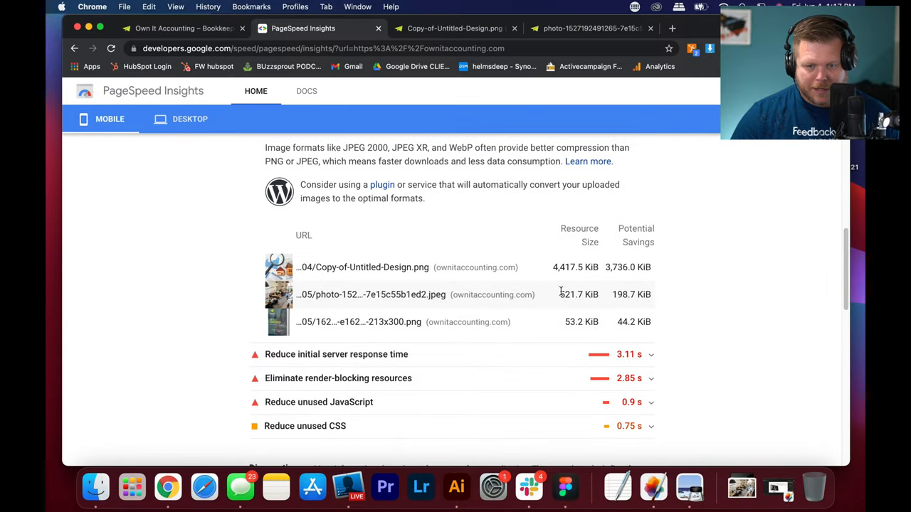
Show Copy-of-Untitled-Design.png in its own tab and bring up Finder.
scroll(down, 3)
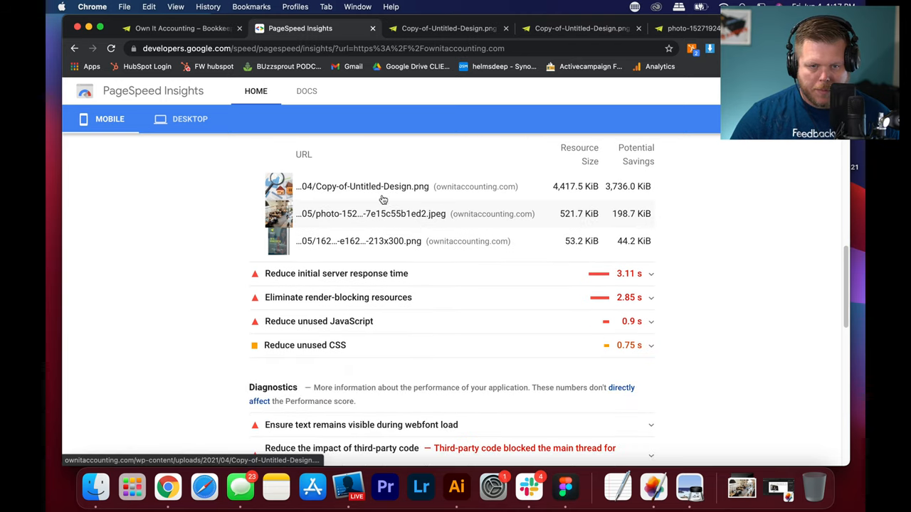
click(392, 28)
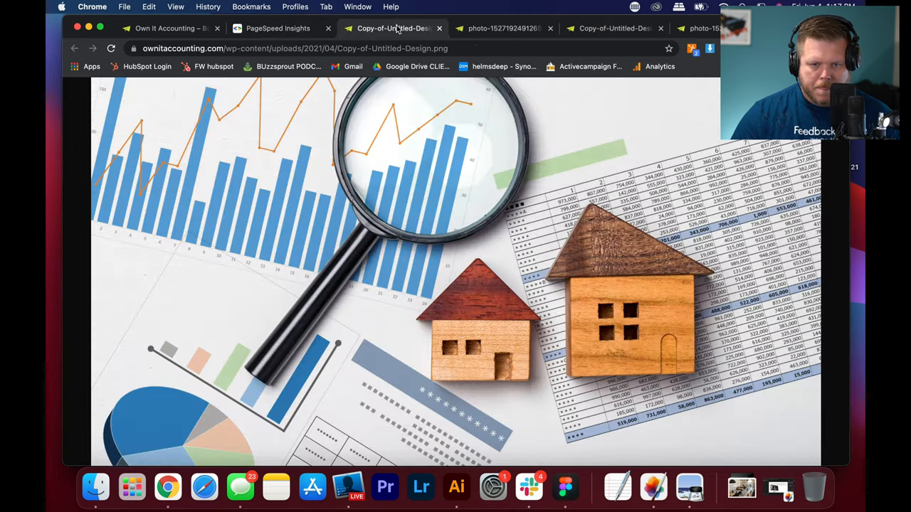
click(614, 27)
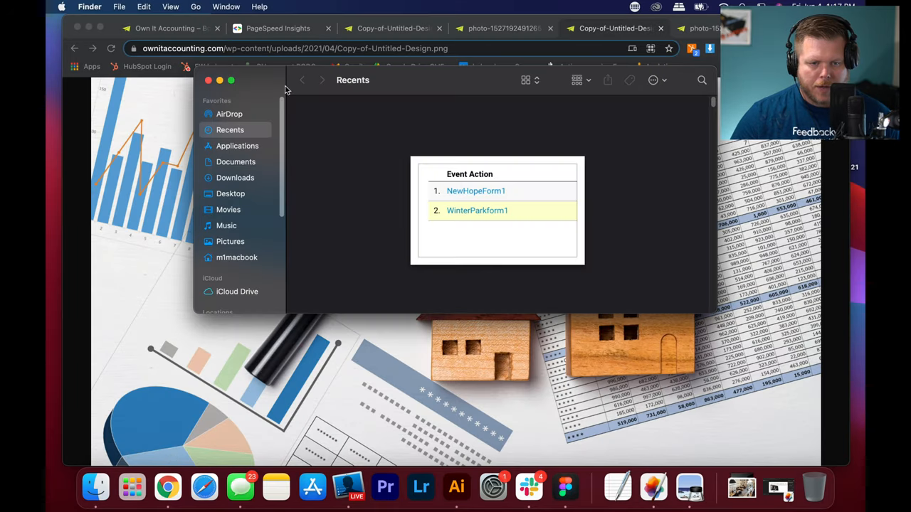
In Downloads, select own it 1.png and bring up its context menu.
click(235, 177)
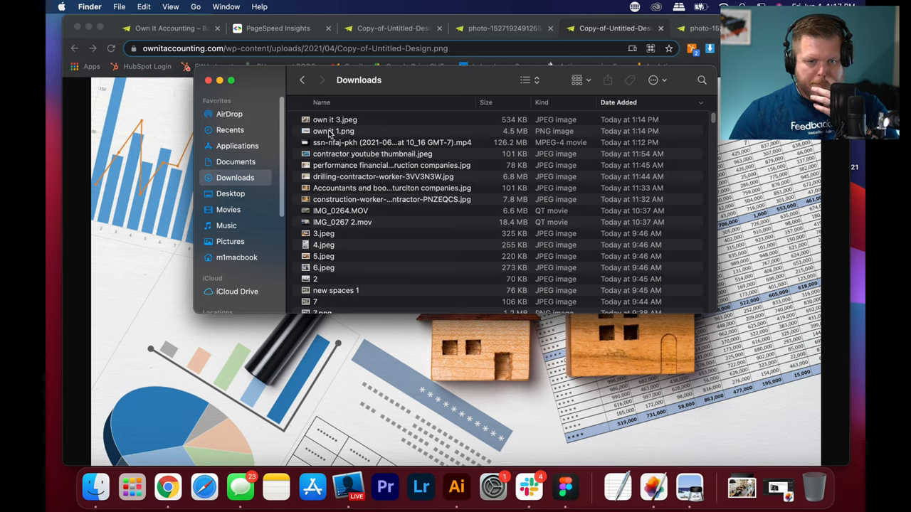
click(334, 131)
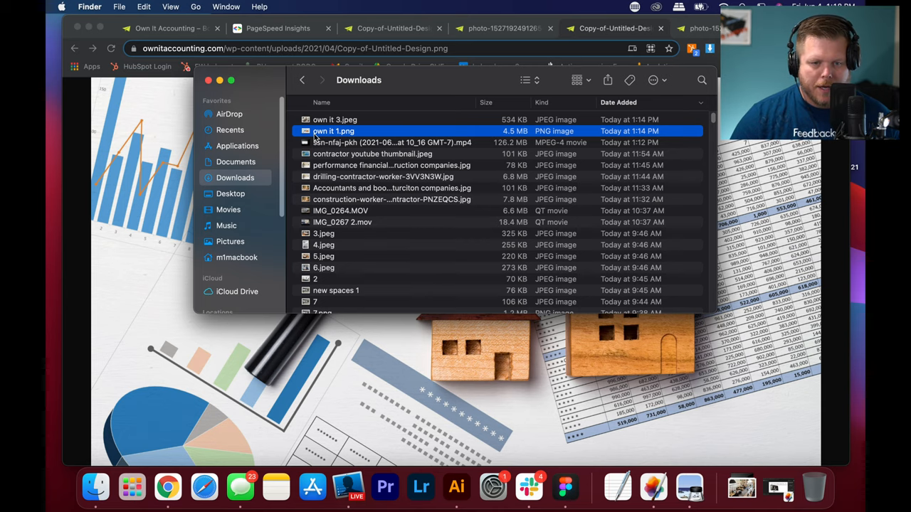
right_click(332, 131)
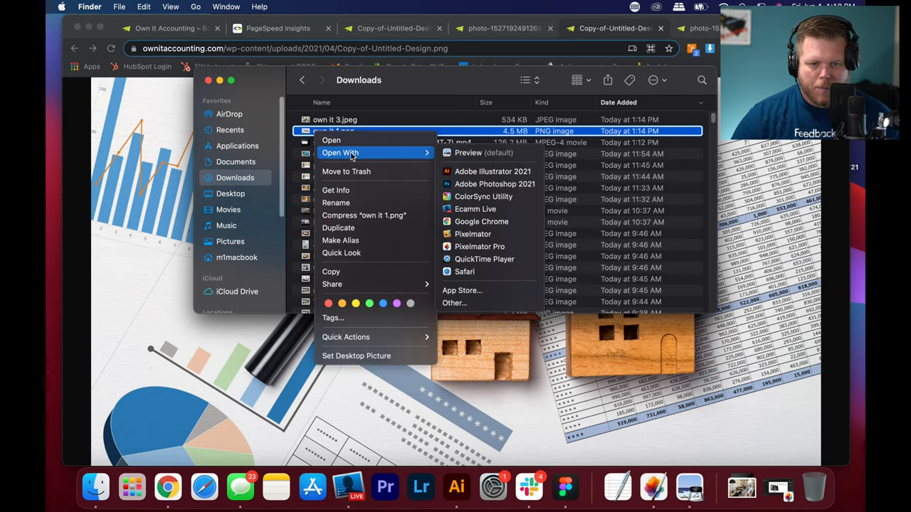
mouse_move(473, 234)
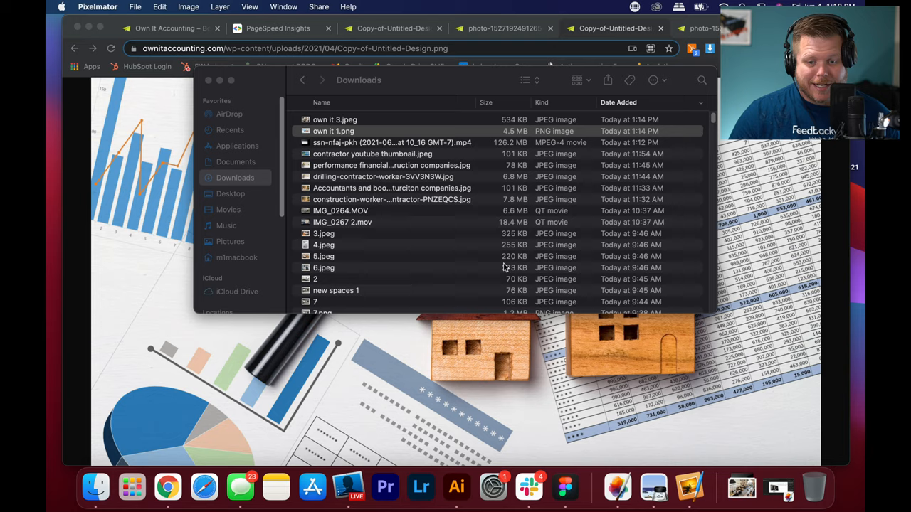
Open own it 1 and scale it proportionally to 1800 px wide (1800 × 958).
double_click(333, 131)
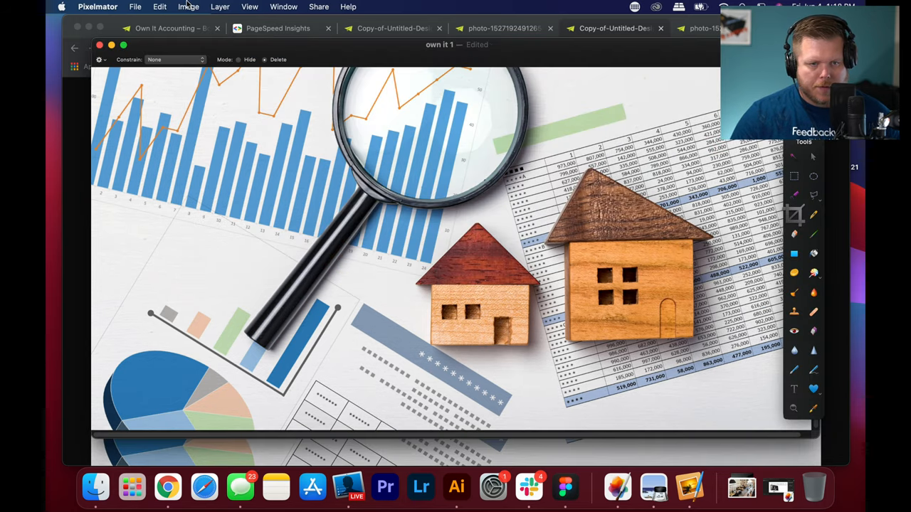
click(189, 6)
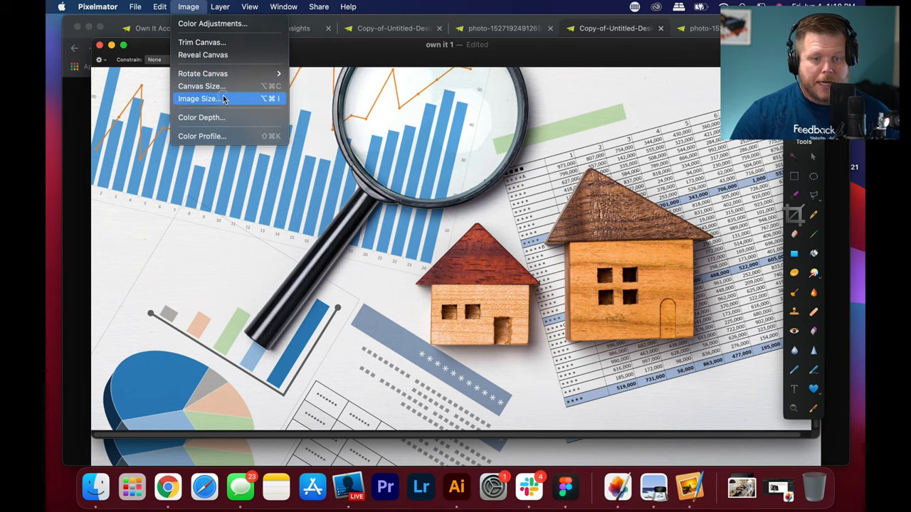
click(199, 98)
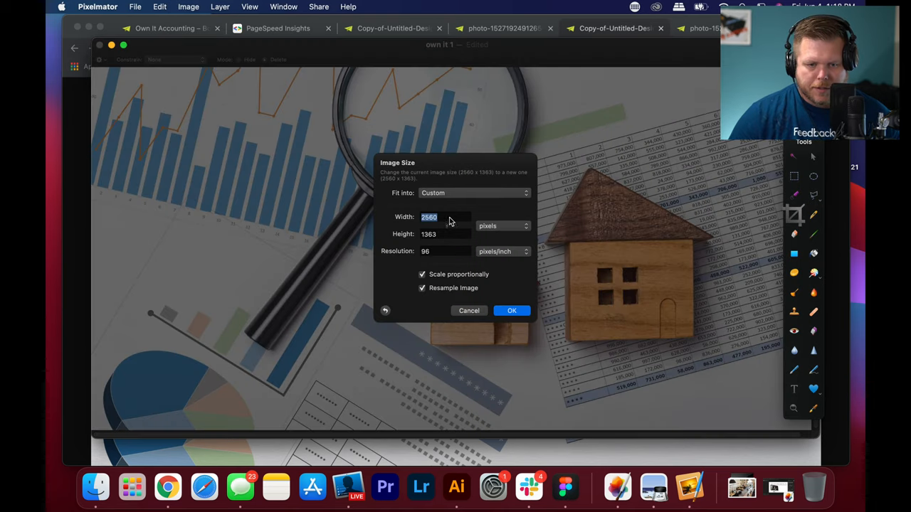
text(1800)
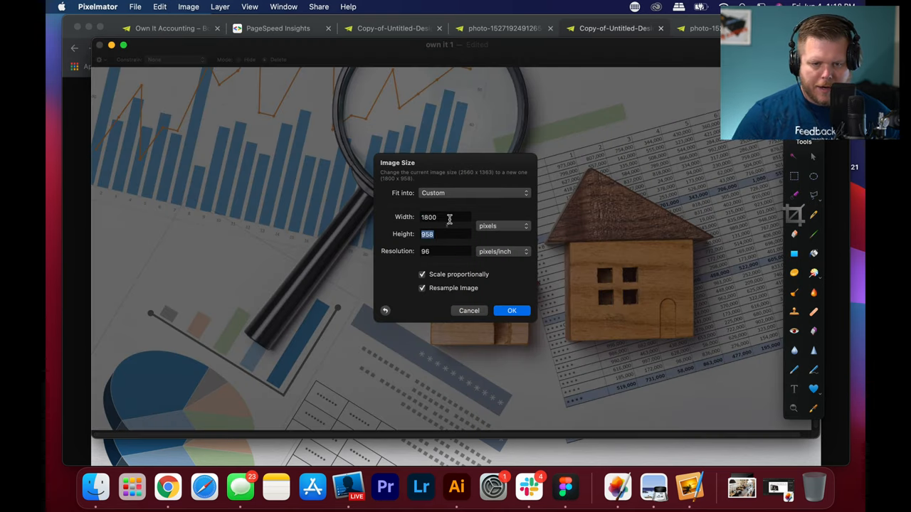
click(511, 311)
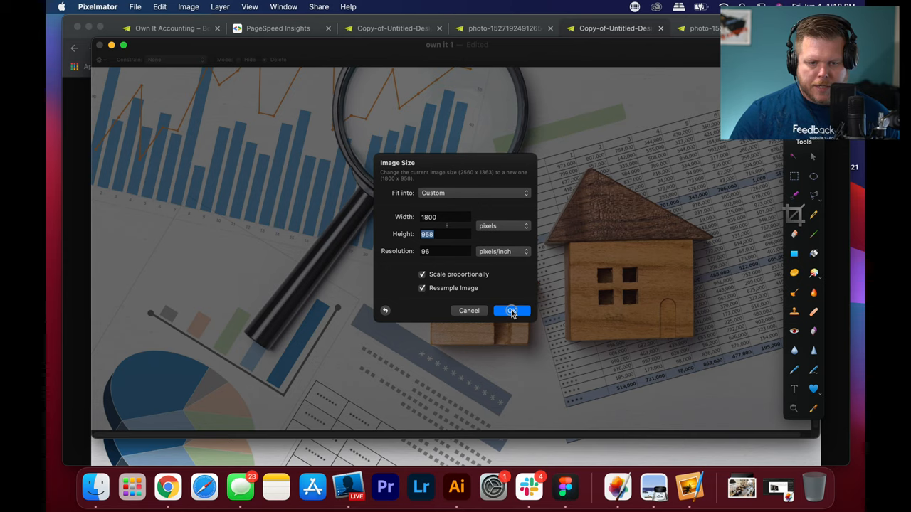
Apply the resize and set up a JPEG export at 15% quality.
click(511, 311)
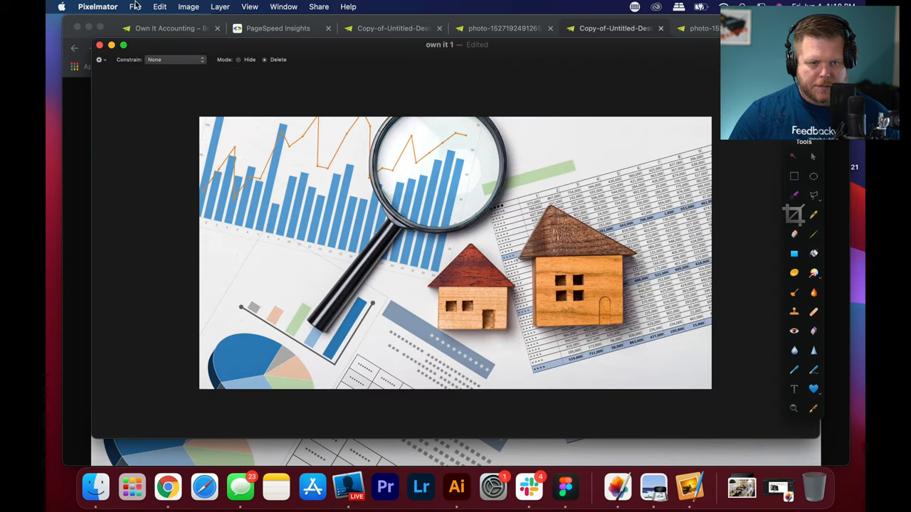
click(134, 6)
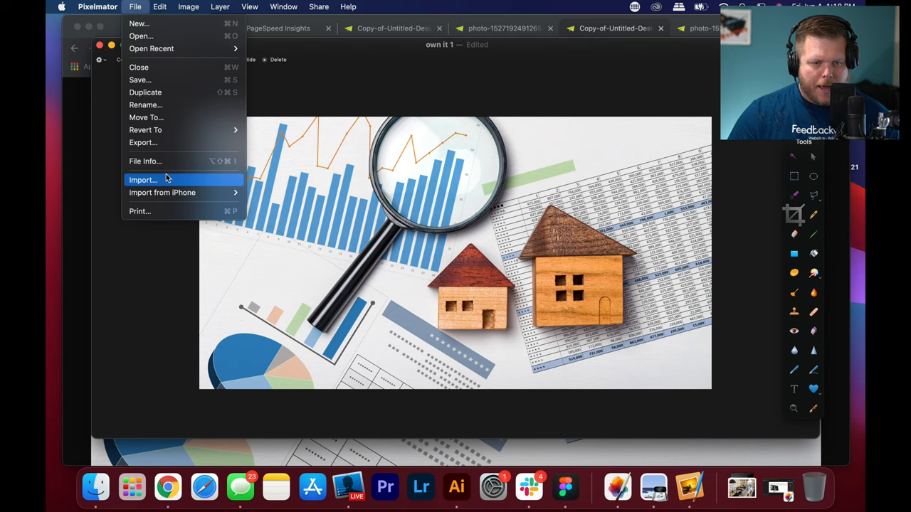
click(142, 142)
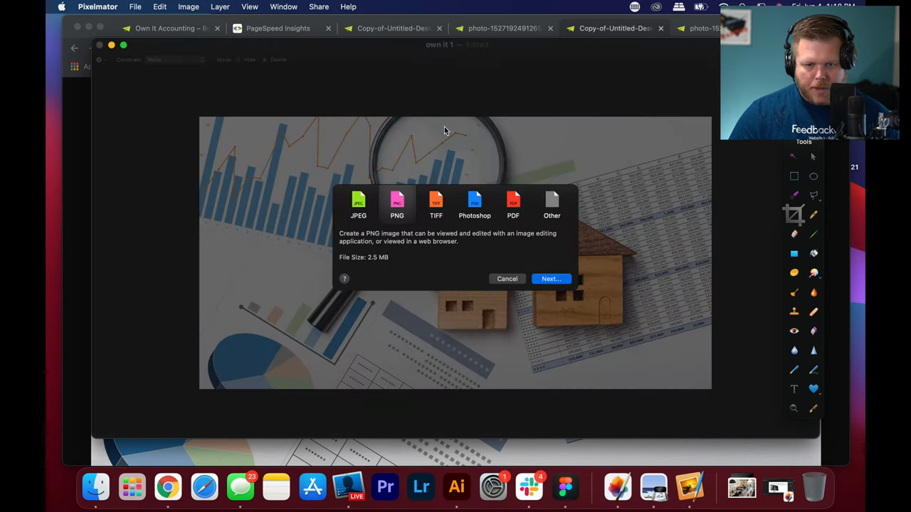
click(358, 192)
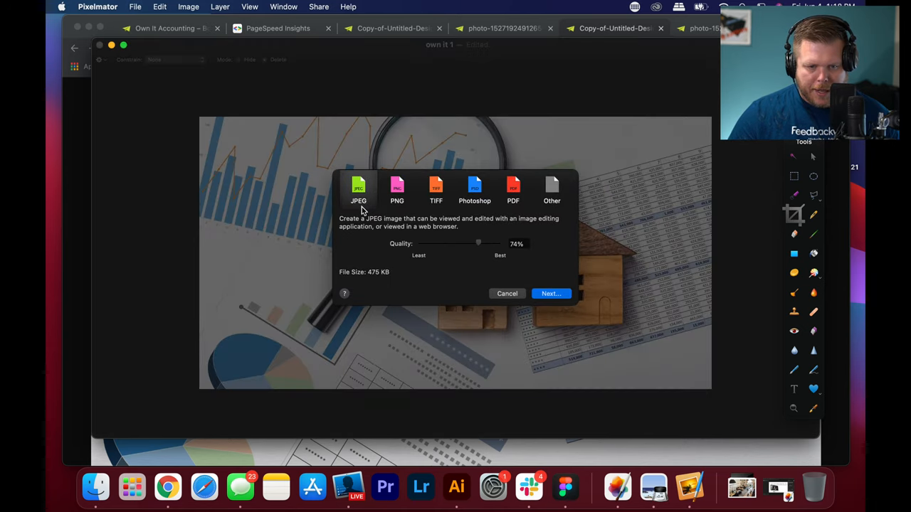
click(396, 191)
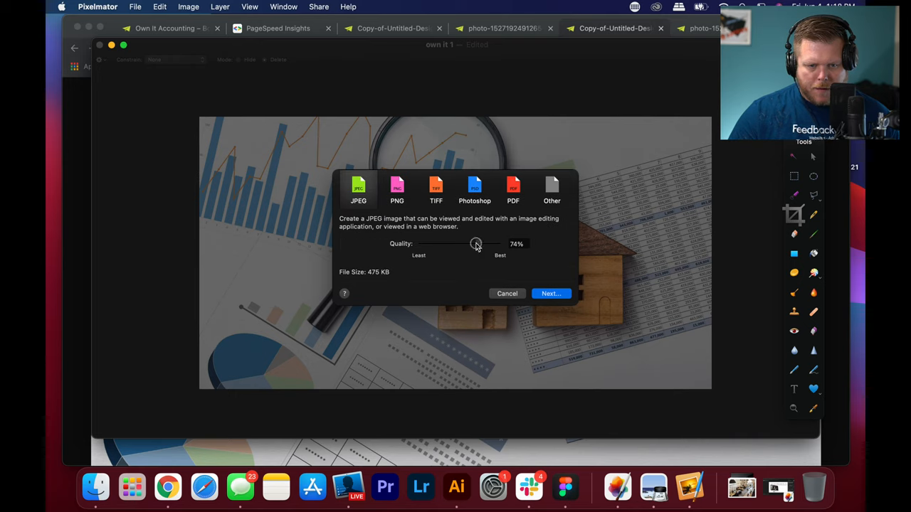
drag(475, 244, 429, 244)
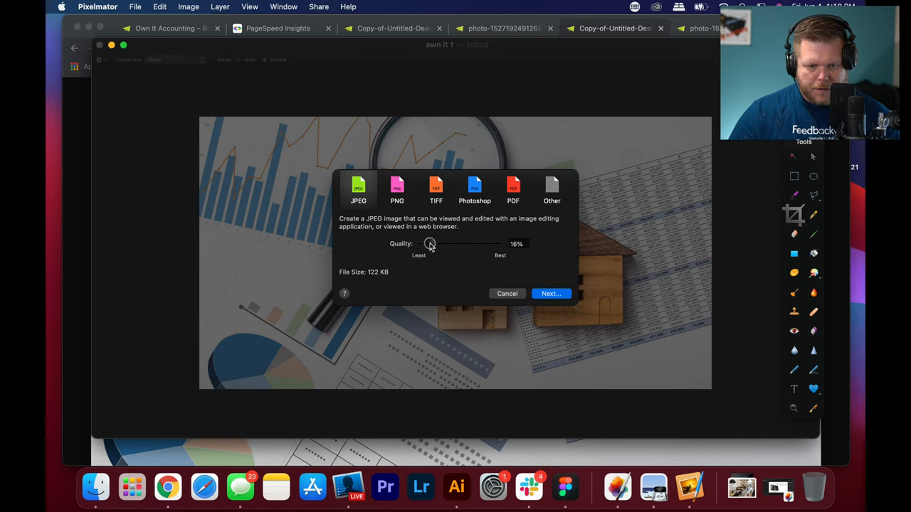
drag(430, 243, 430, 243)
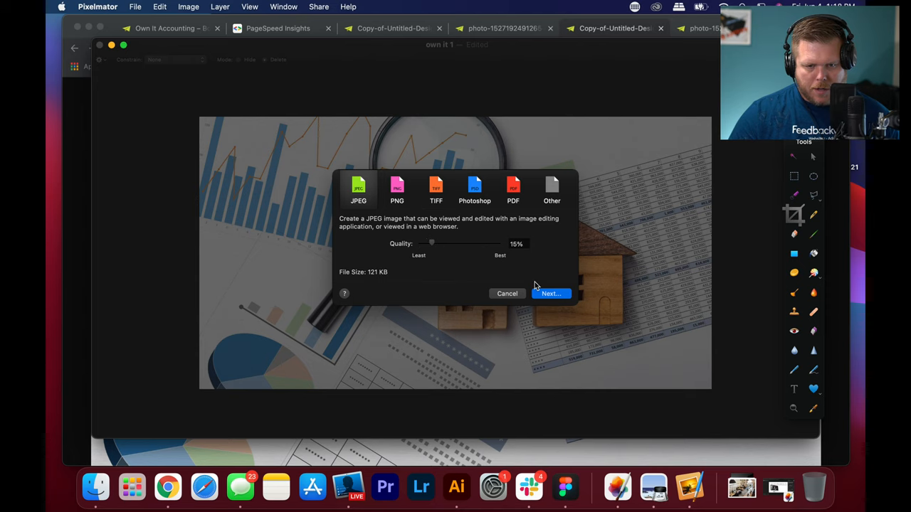
Save the JPEG to Downloads as 'mandy 1', then open own it 3 in Pixelmator.
click(507, 293)
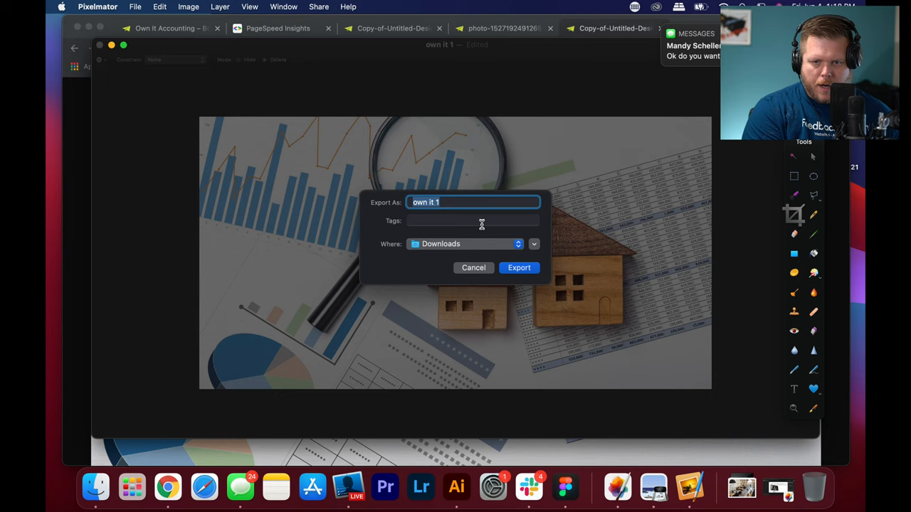
text(mandy 1)
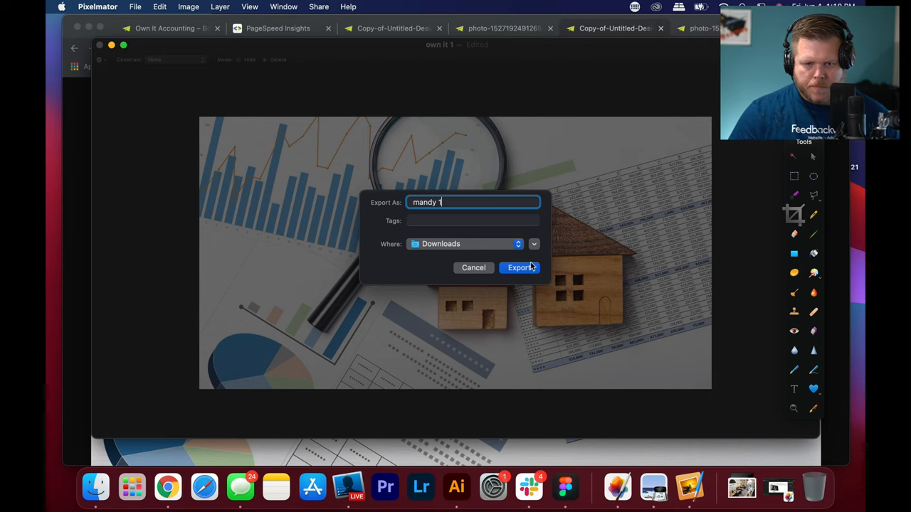
click(519, 268)
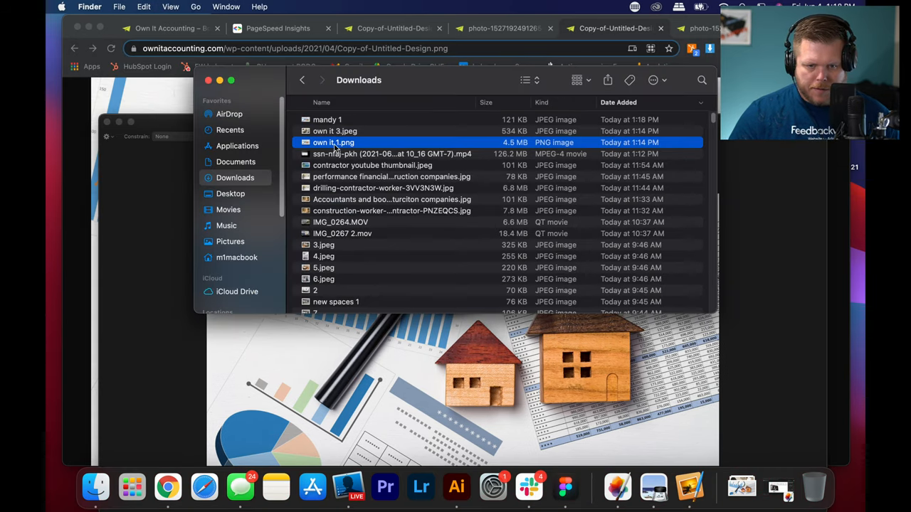
right_click(327, 131)
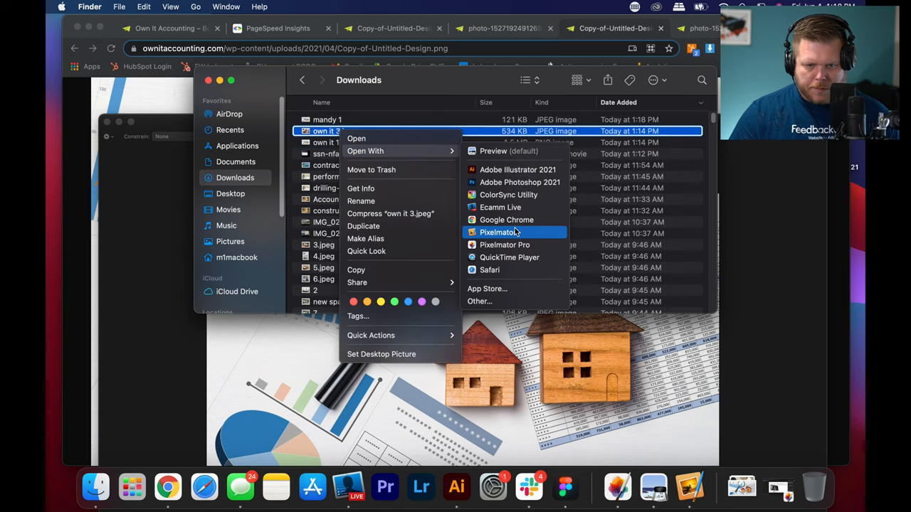
click(500, 232)
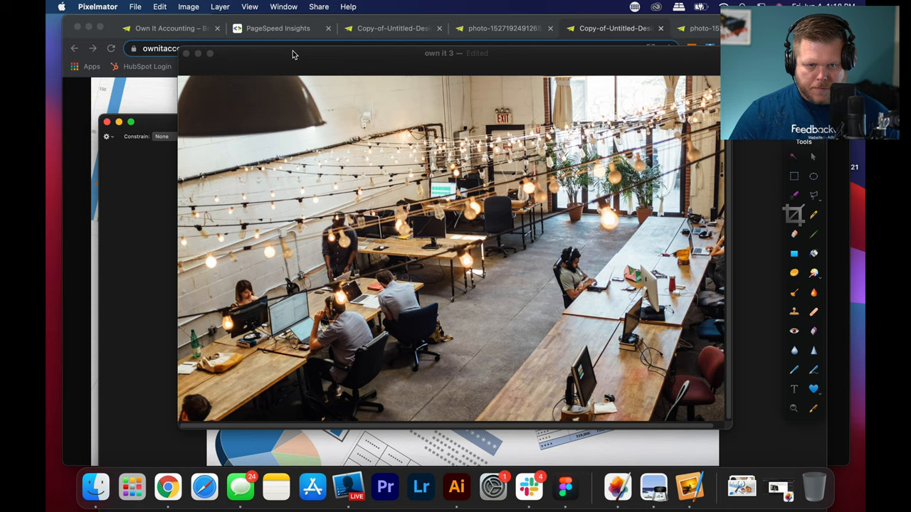
Open the Image Size dialog for own it 3 and confirm it.
click(188, 7)
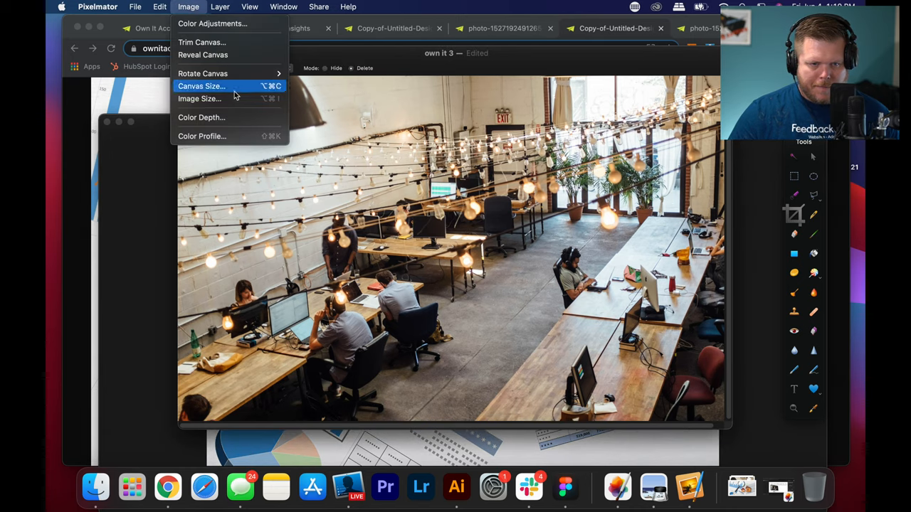
click(200, 98)
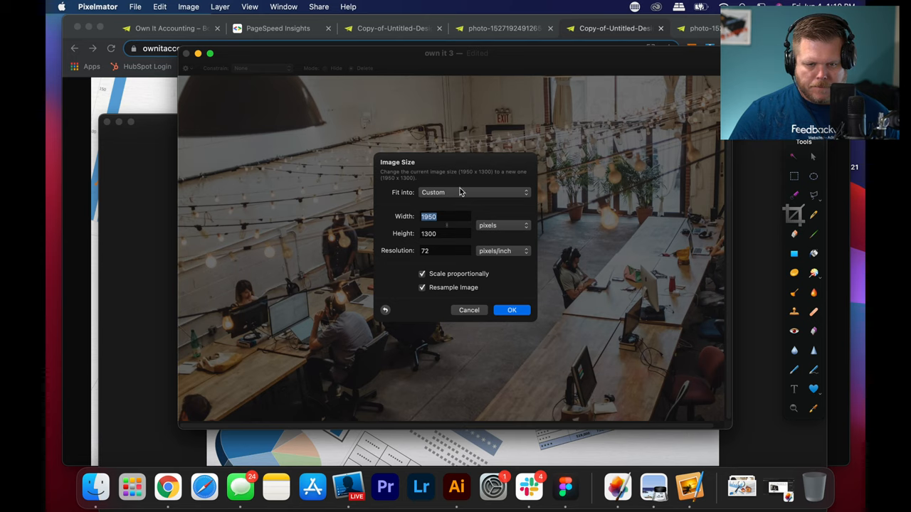
mouse_move(475, 256)
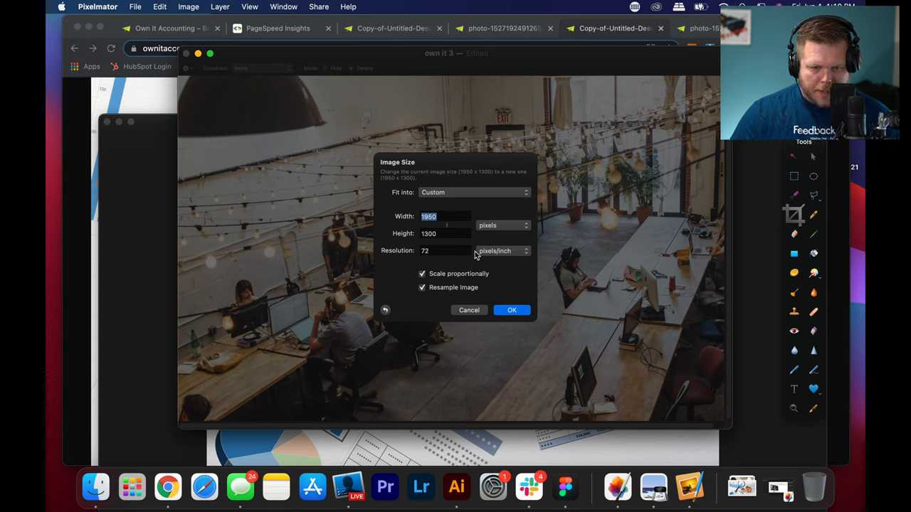
click(511, 310)
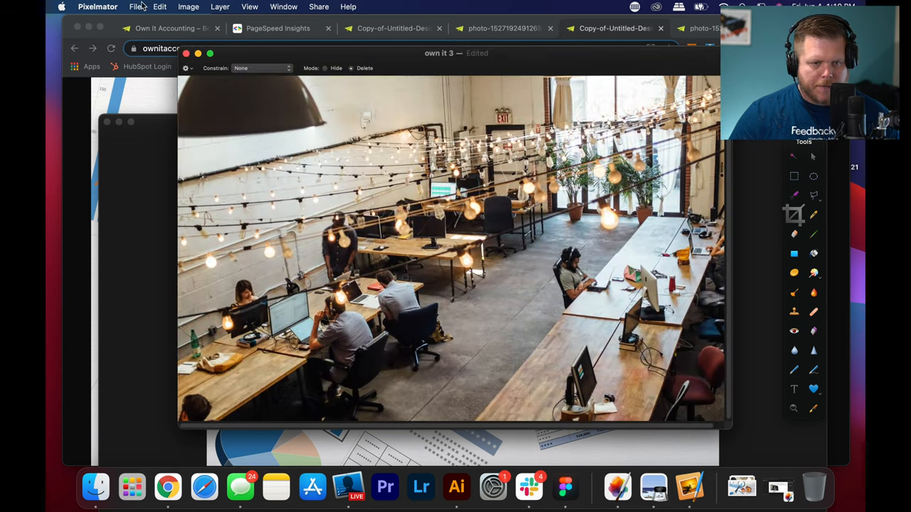
Export own it 3 to Downloads as a 15%-quality JPEG of about 148 KB.
click(134, 6)
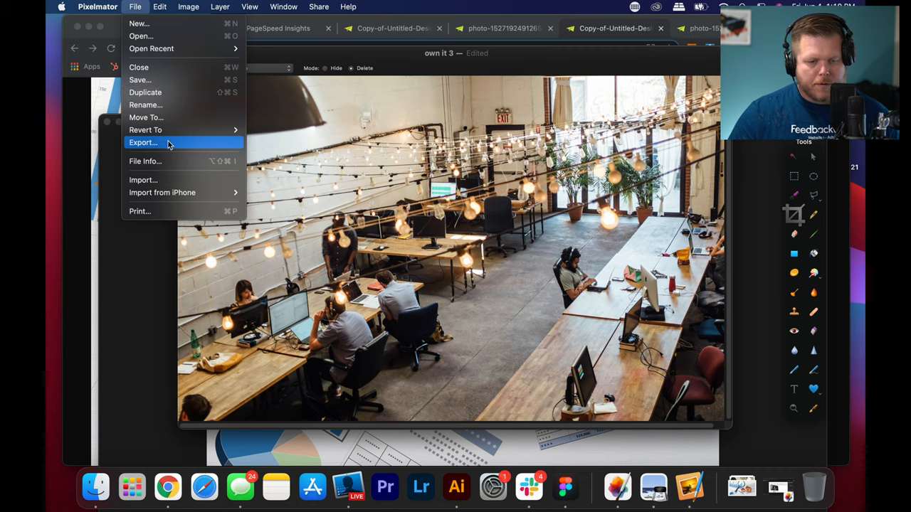
click(143, 142)
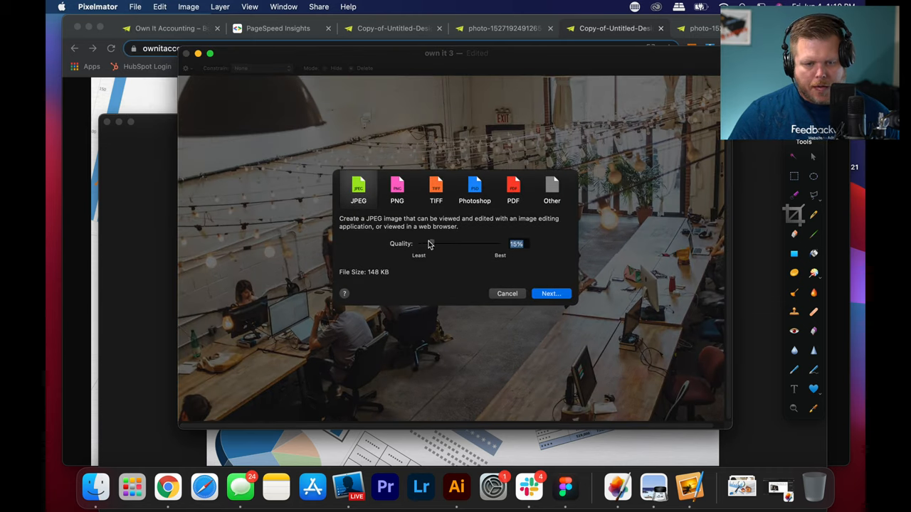
click(551, 293)
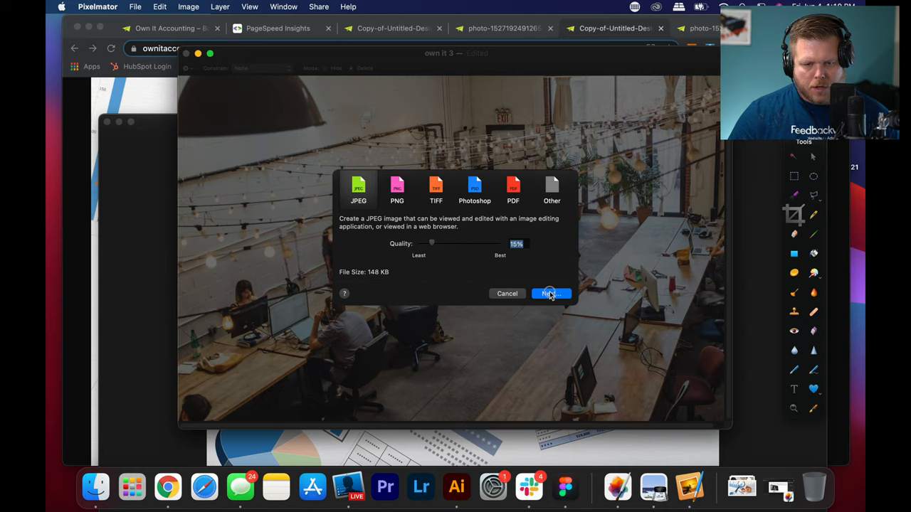
click(550, 293)
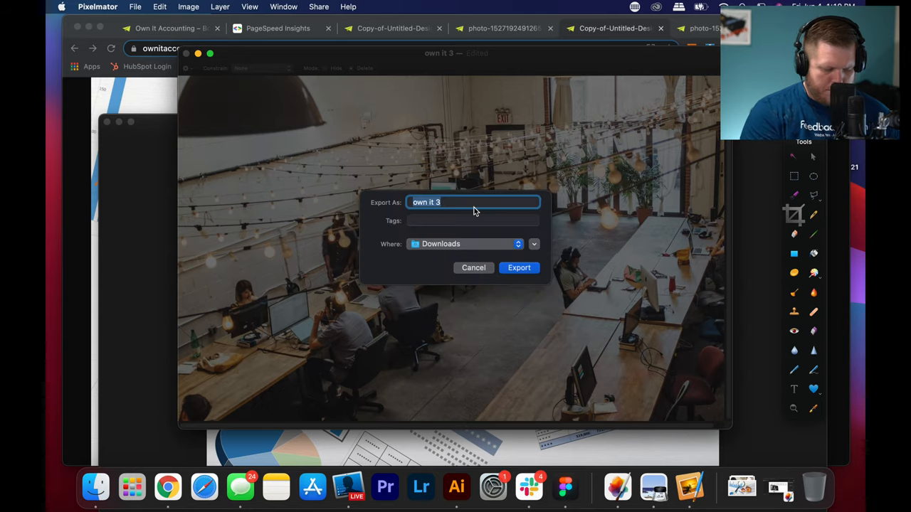
click(518, 267)
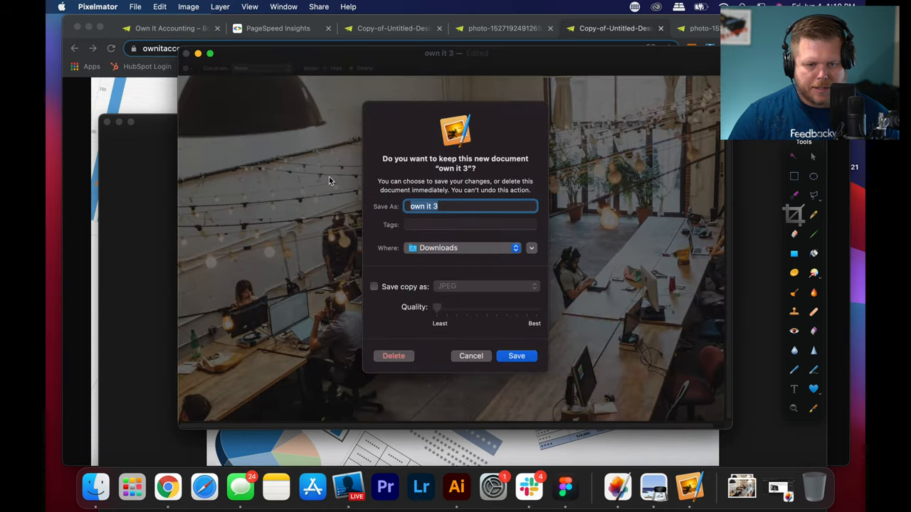
mouse_move(482, 356)
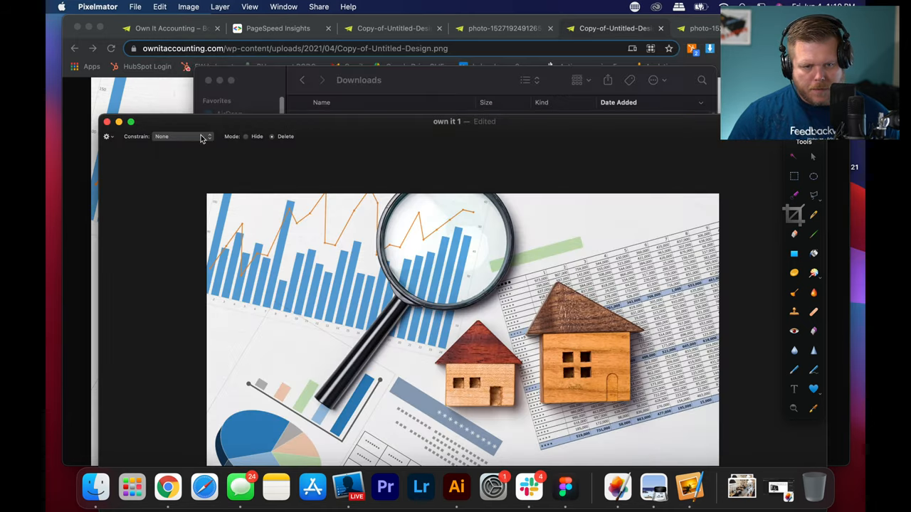
Go back to Chrome's PageSpeed Insights report listing the 4,417.5 KiB design PNG.
click(107, 122)
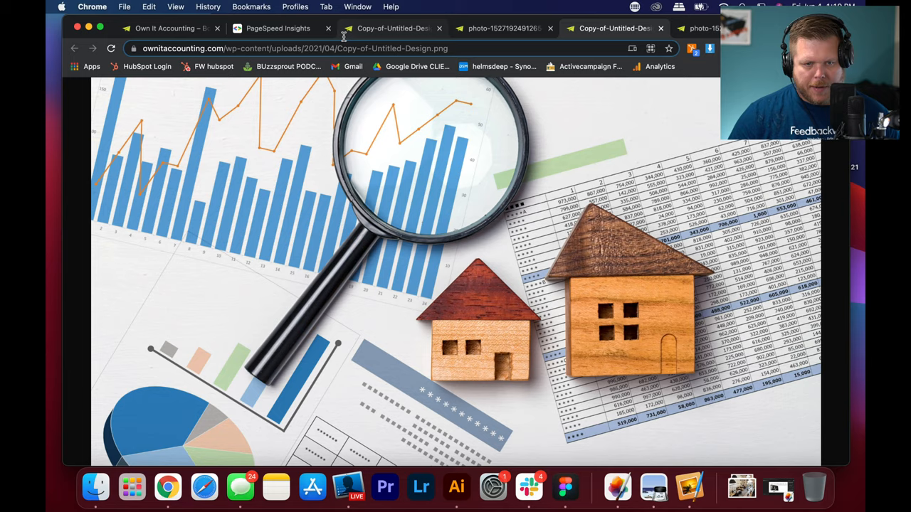
click(277, 28)
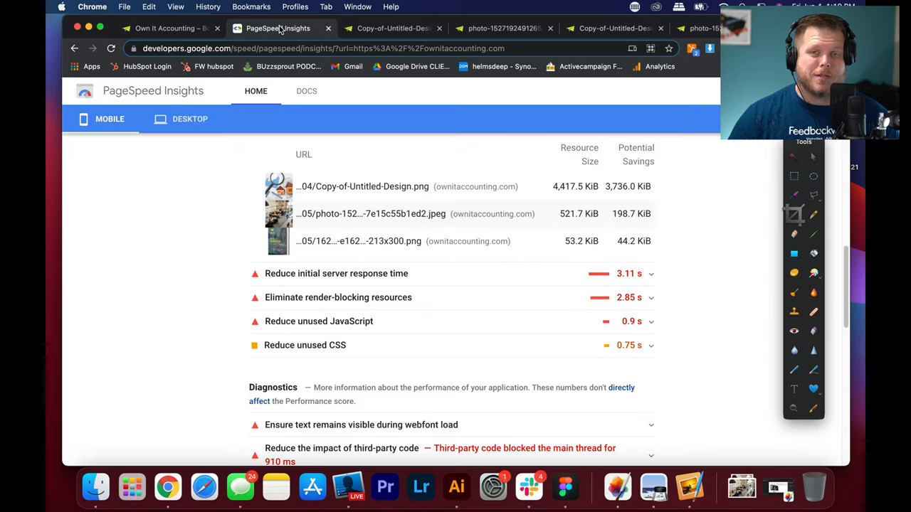